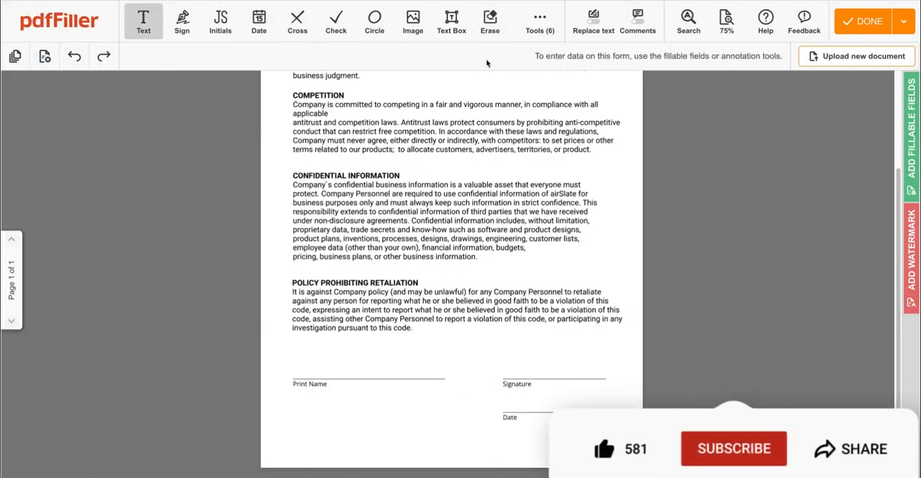
Draw a double-headed arrow below the retaliation paragraph with the Arrow tool and recolor it navy blue.
left_click(733, 448)
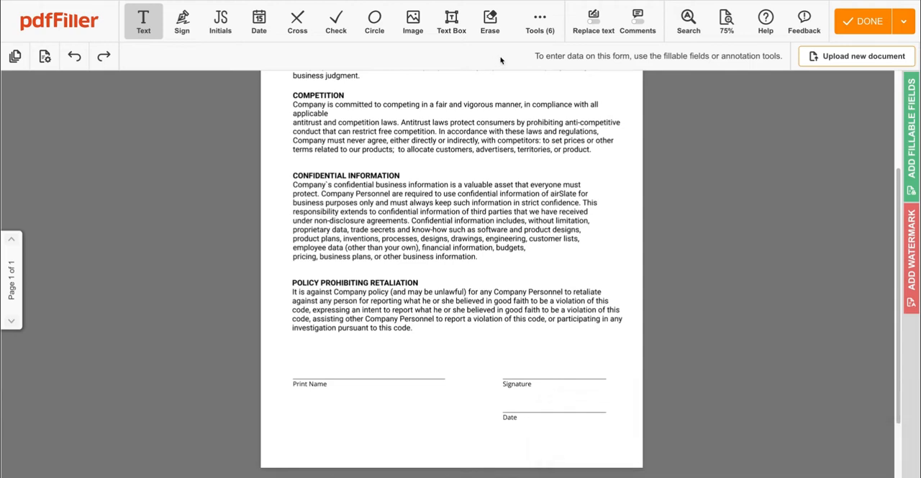
left_click(540, 20)
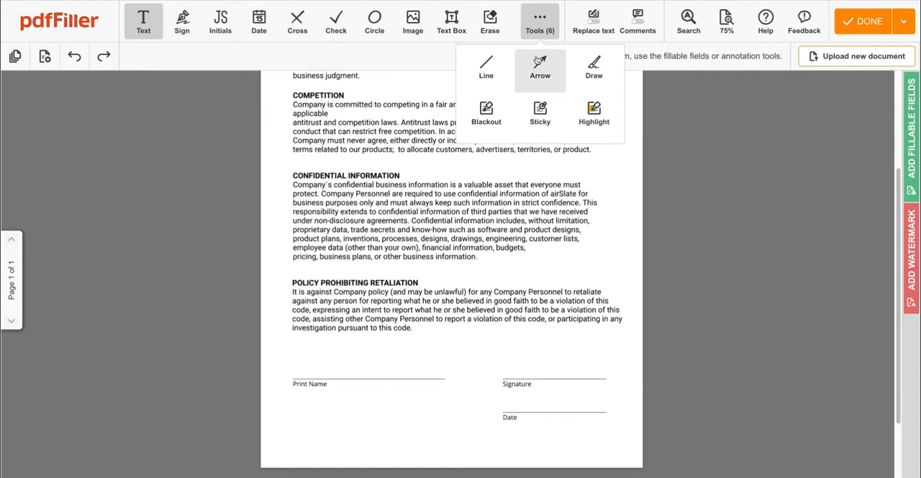
left_click(540, 68)
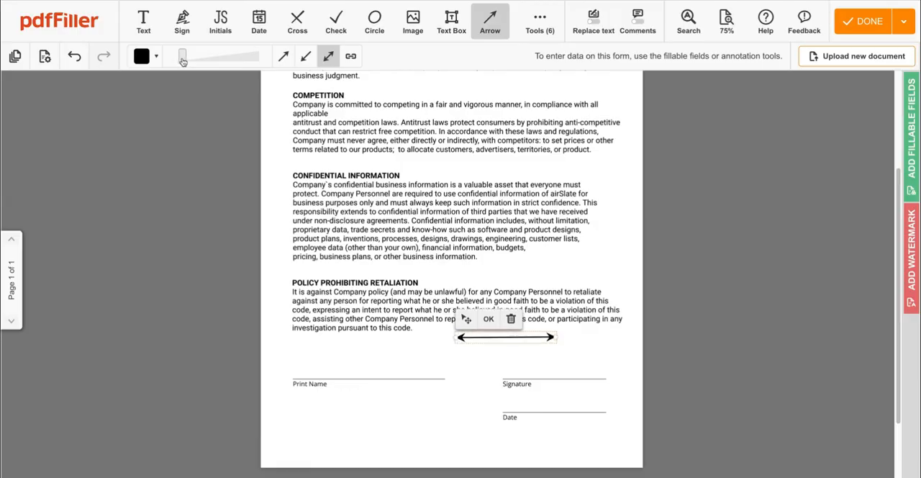
left_click(142, 56)
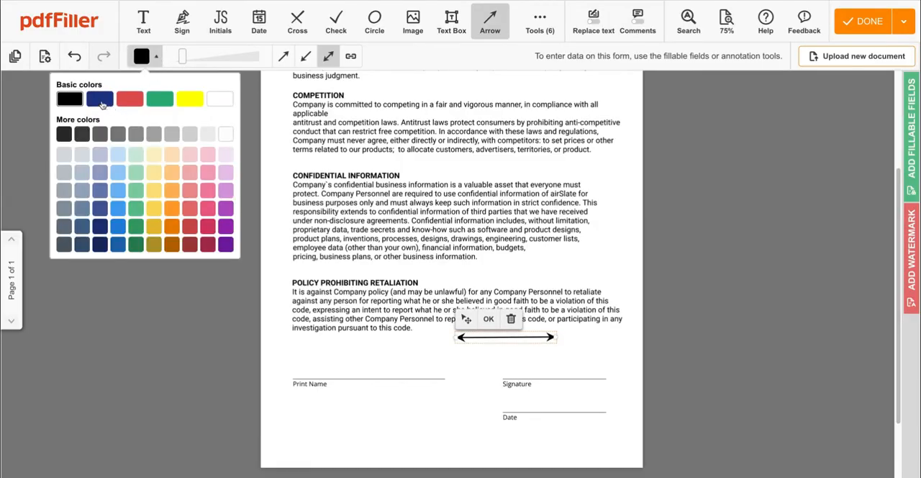
left_click(100, 98)
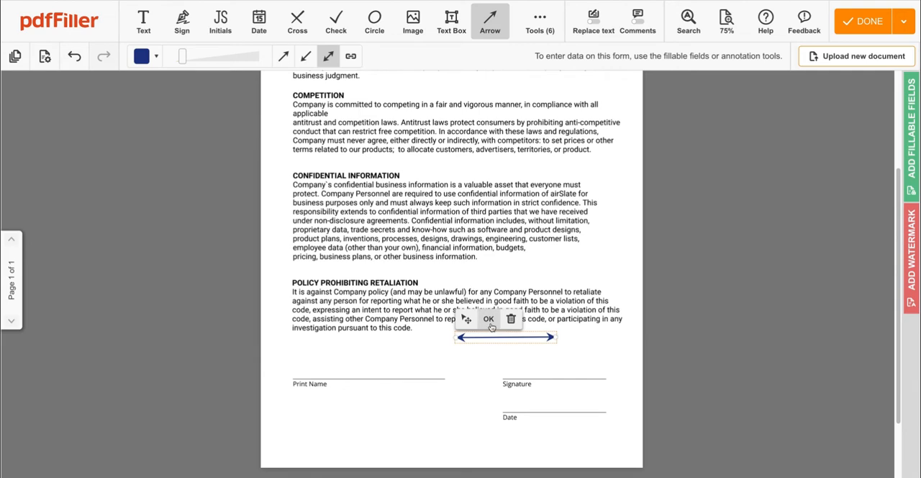
Confirm the navy arrow, then add a black horizontal line below the paragraph and confirm it.
left_click(489, 319)
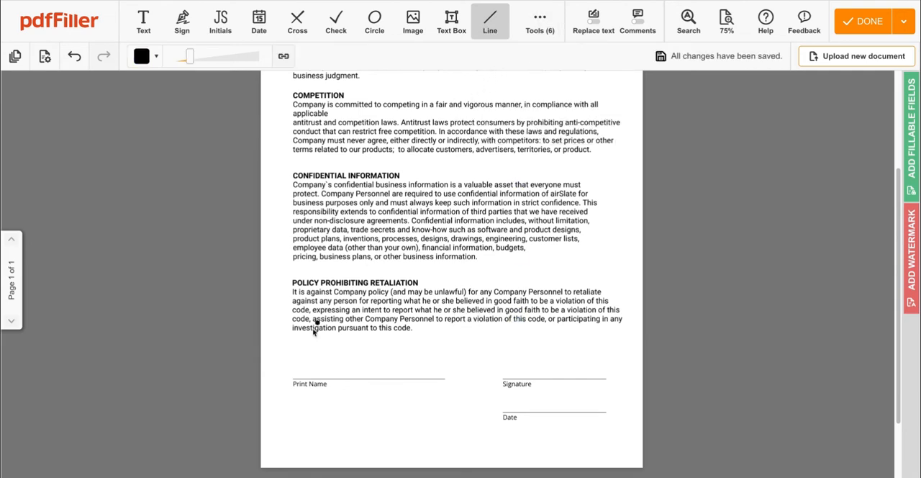
left_click_drag(263, 342, 411, 341)
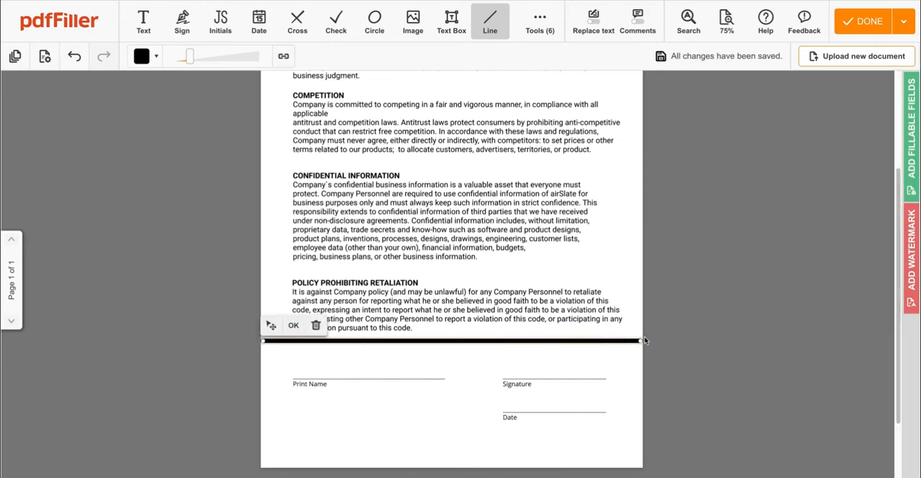
left_click(293, 325)
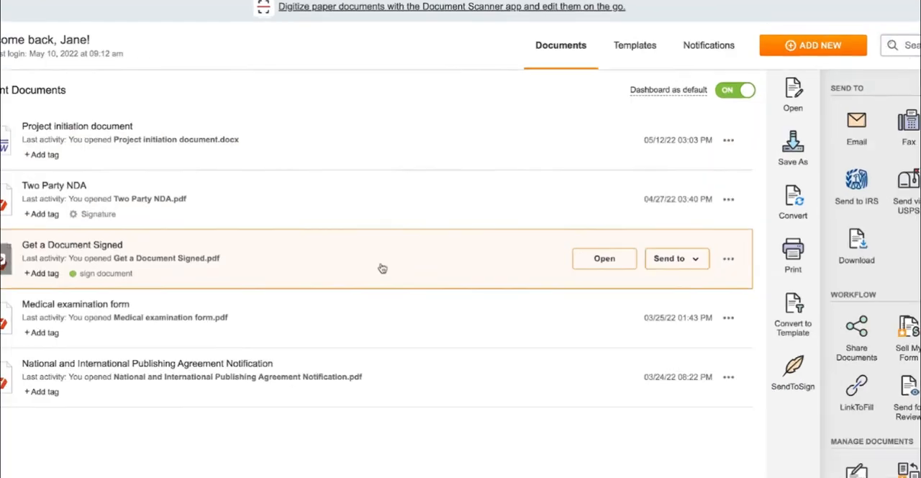
In a recent document, black out the Estimated Delivery line and place the pdfFiller logo by the signature.
left_click(604, 259)
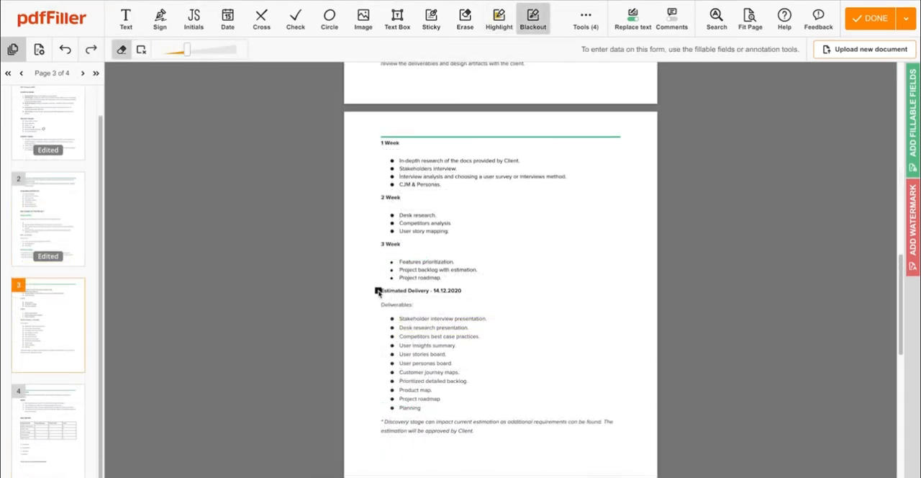
left_click(363, 18)
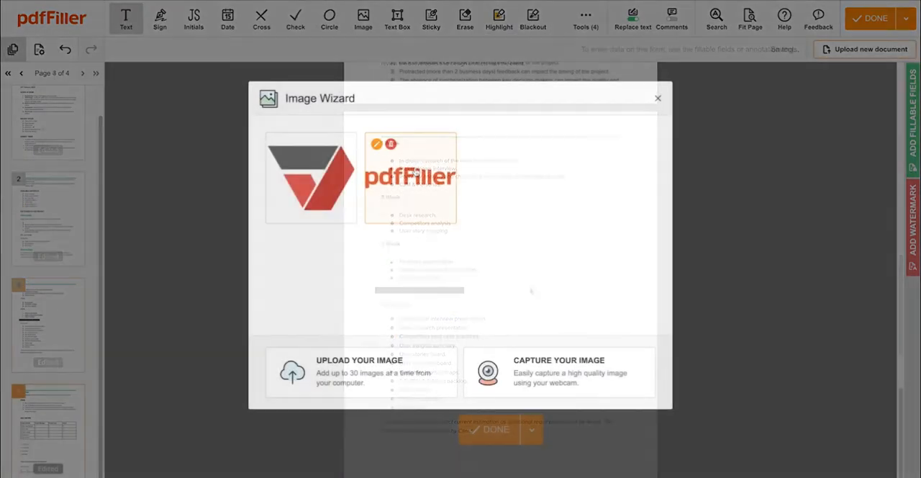
left_click(657, 98)
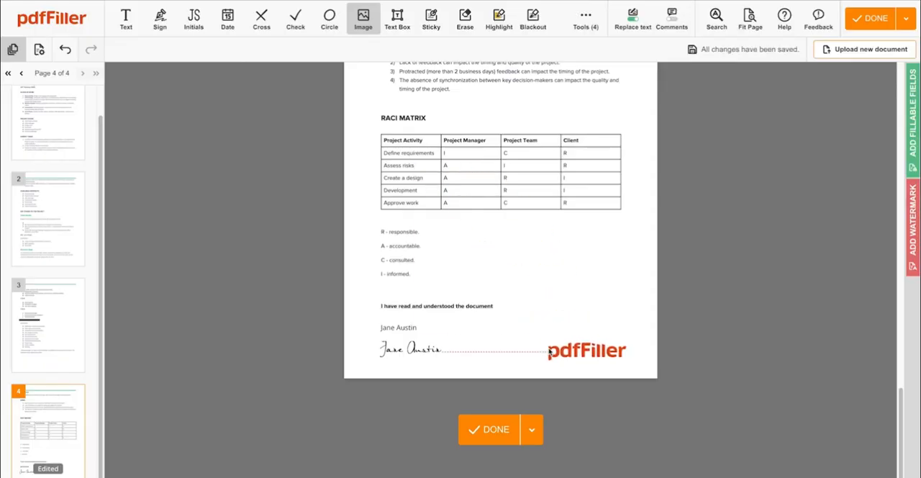
Save the document to the desktop in JPEG image format.
left_click(495, 429)
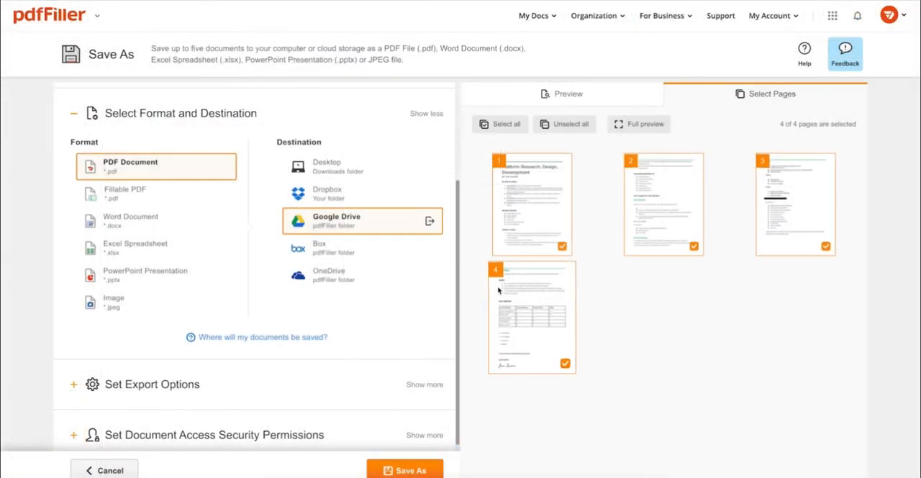
left_click(362, 166)
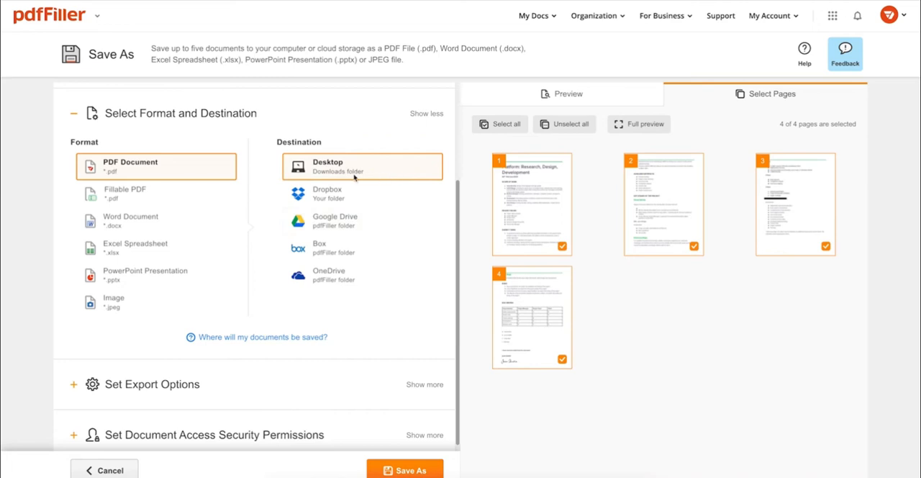
left_click(156, 220)
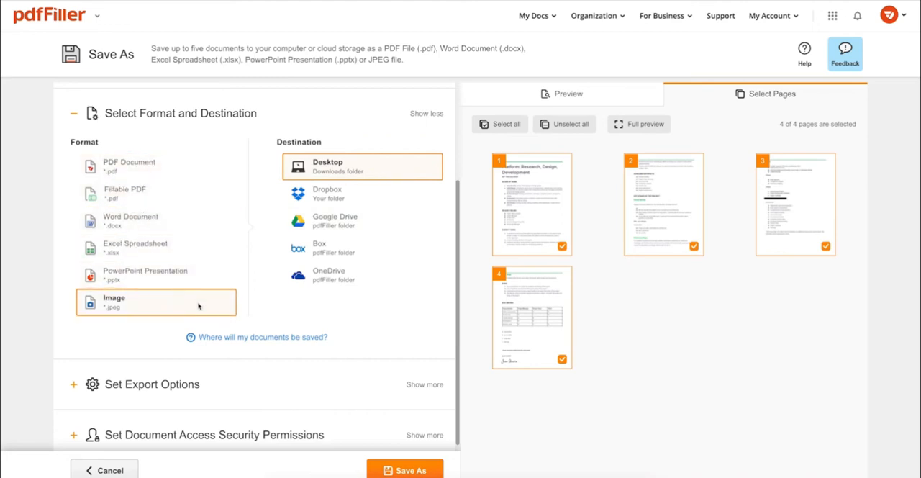
Share the Two Party NDA by public link with edit and comment access.
left_click(104, 470)
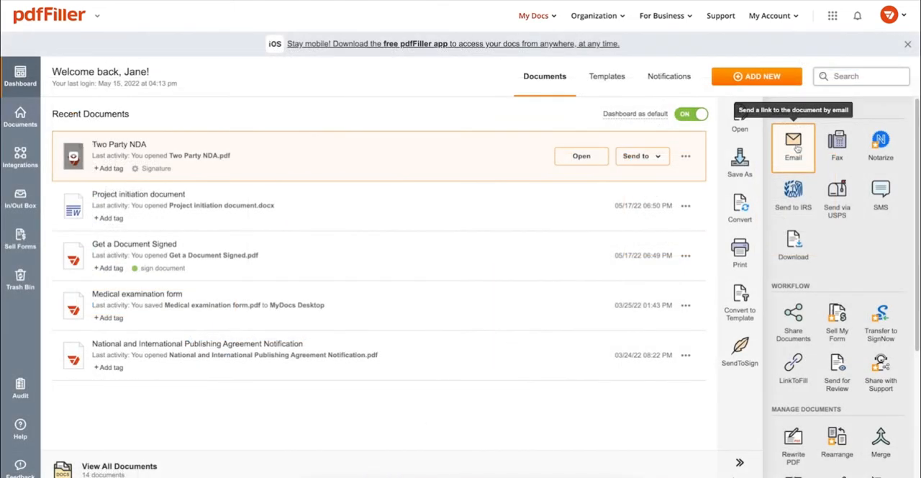
mouse_move(880, 197)
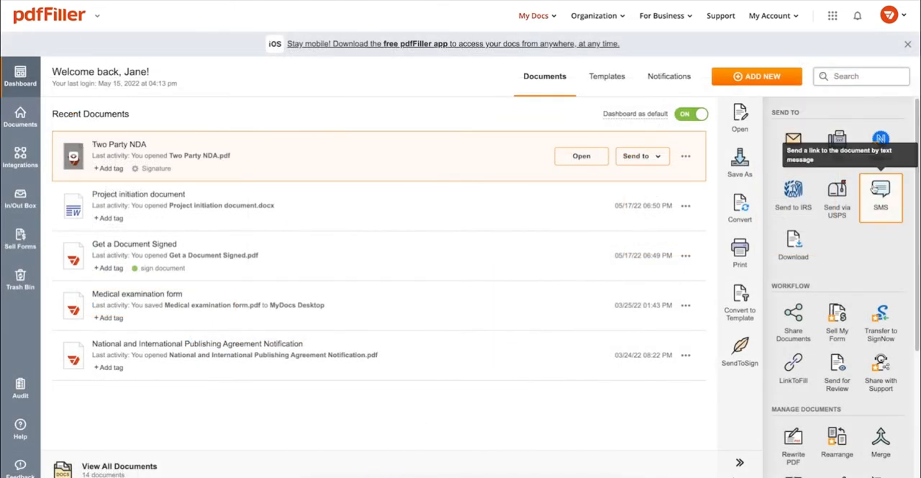
mouse_move(813, 288)
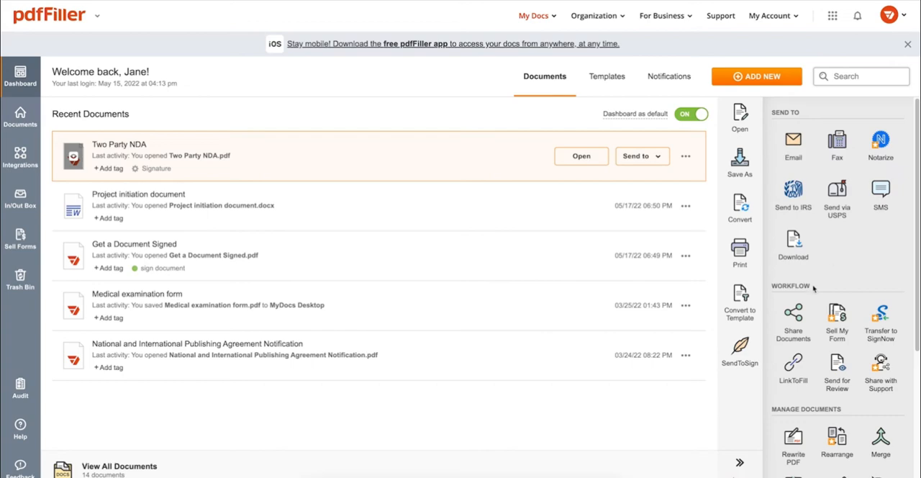
left_click(792, 316)
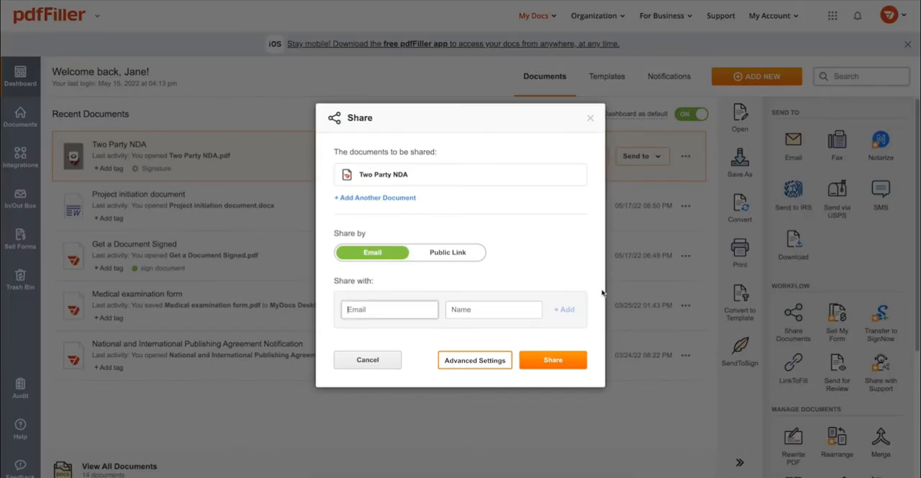
left_click(447, 252)
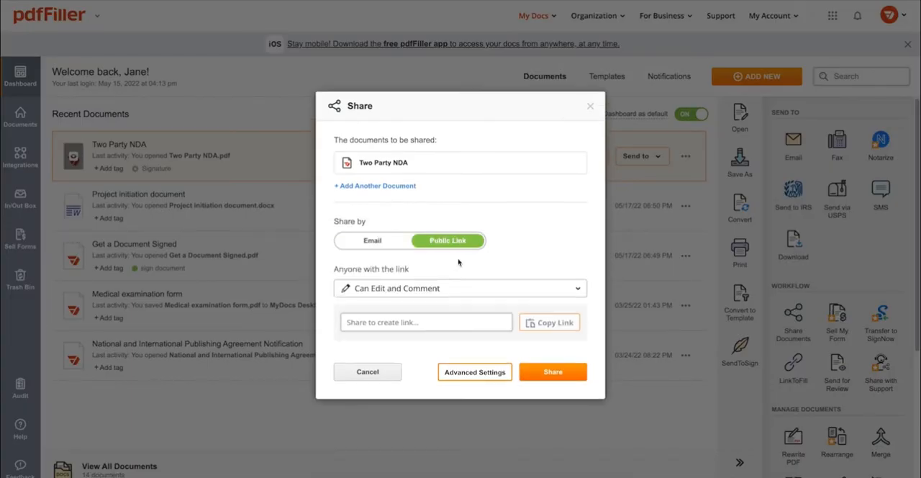